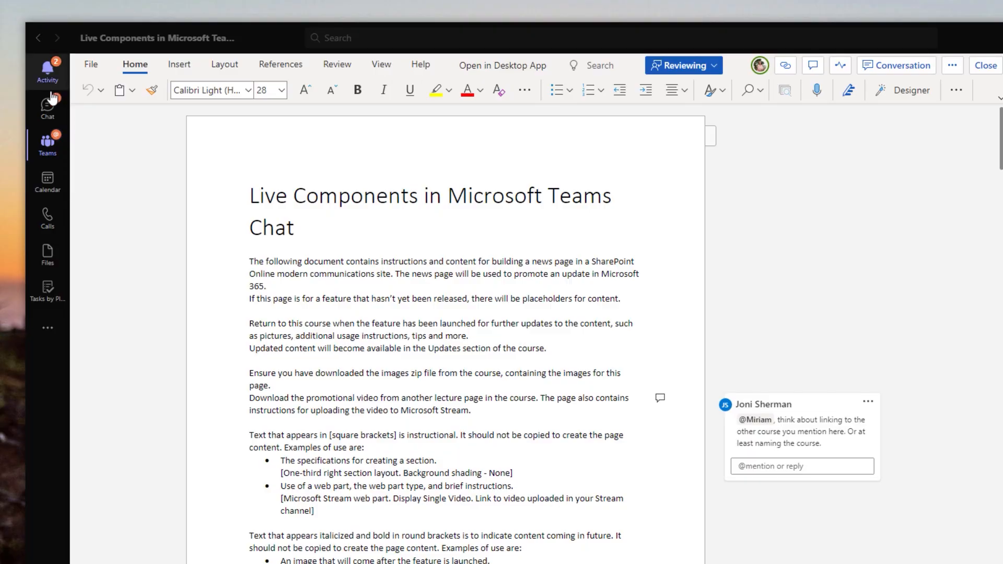
Check the 'Finalize Live Components guidance doc' To Do task and return to the shared document.
click(47, 103)
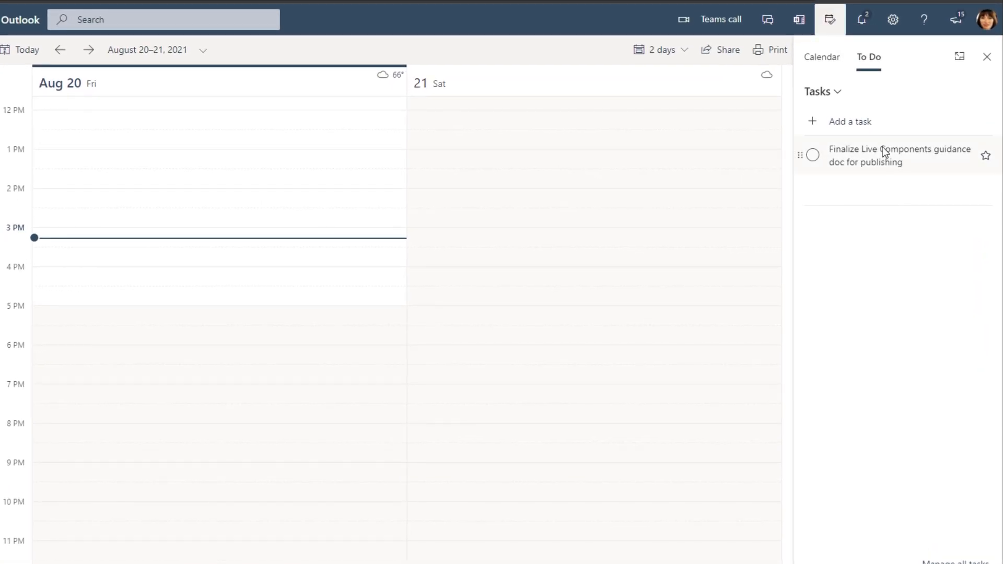
drag(895, 155, 237, 221)
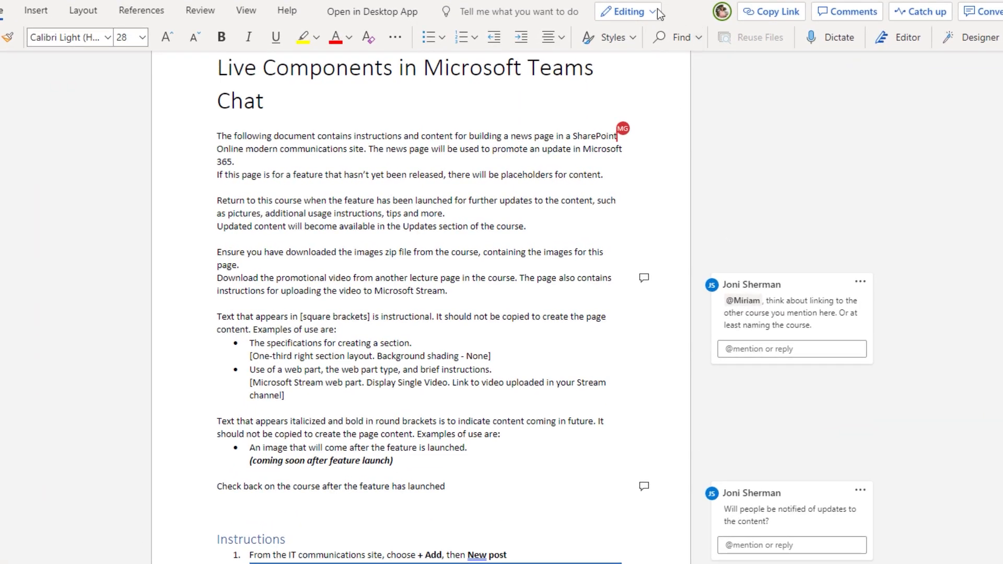
Put the document in Reviewing mode and show its chat conversation beside it.
click(627, 12)
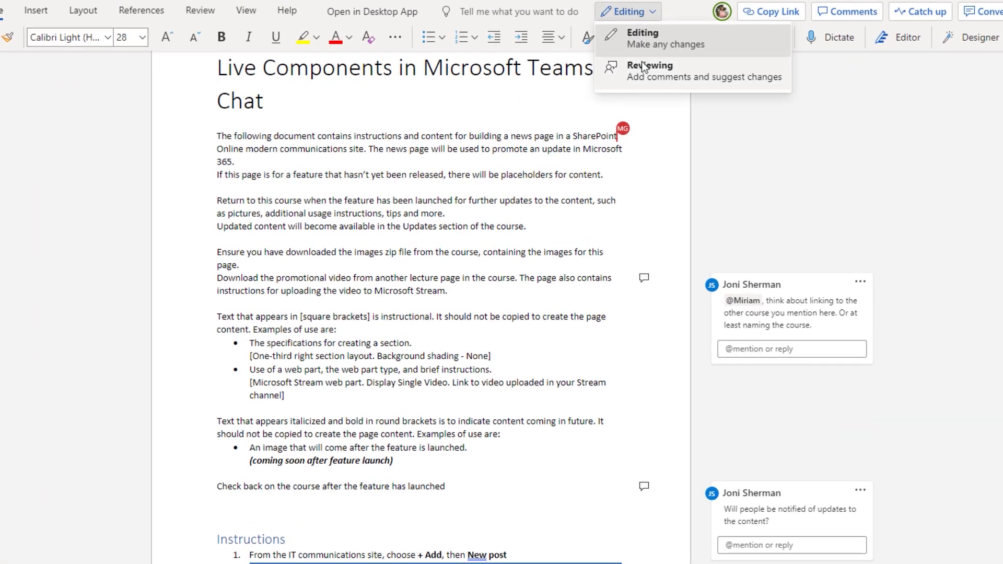
click(650, 70)
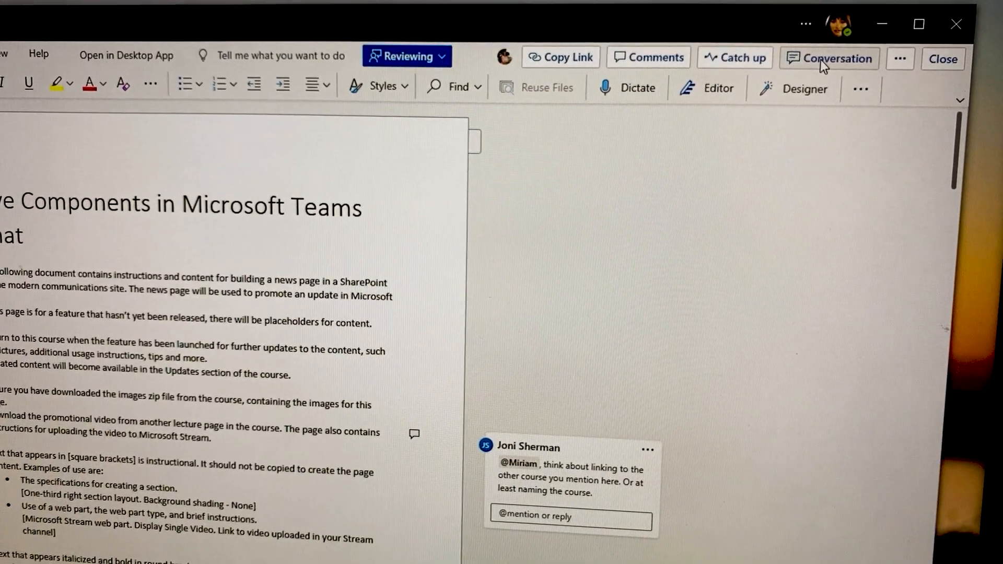
click(832, 58)
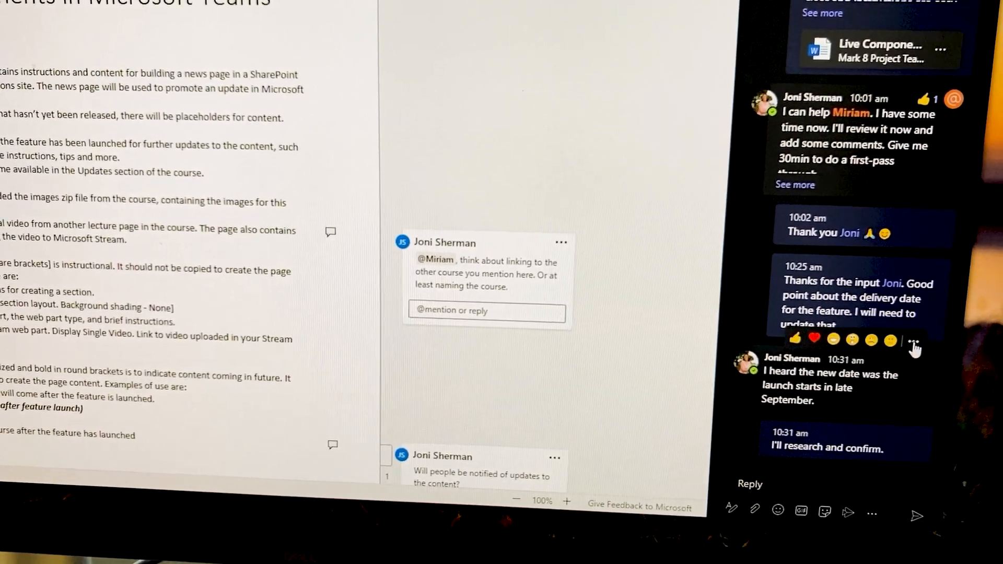
Create a task from the launch-date message titled 'Research new launch date for Live Components'.
click(914, 346)
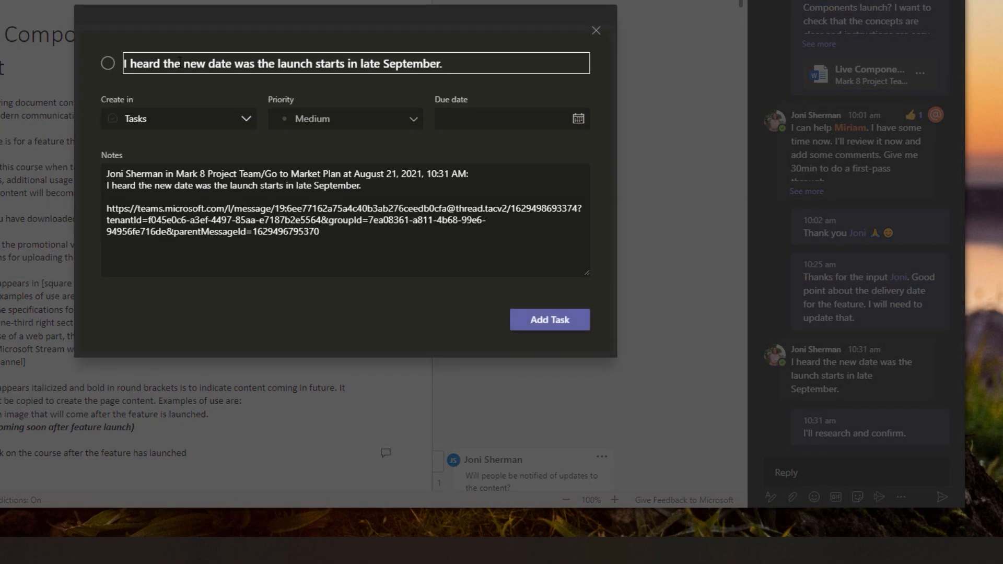
drag(125, 64, 181, 64)
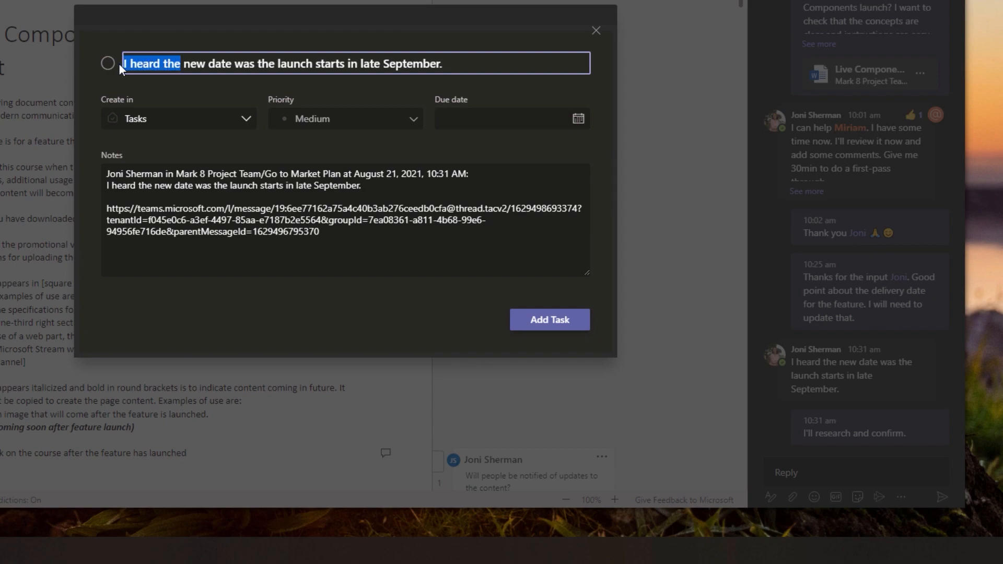
text(Research new launch date for Live Components.)
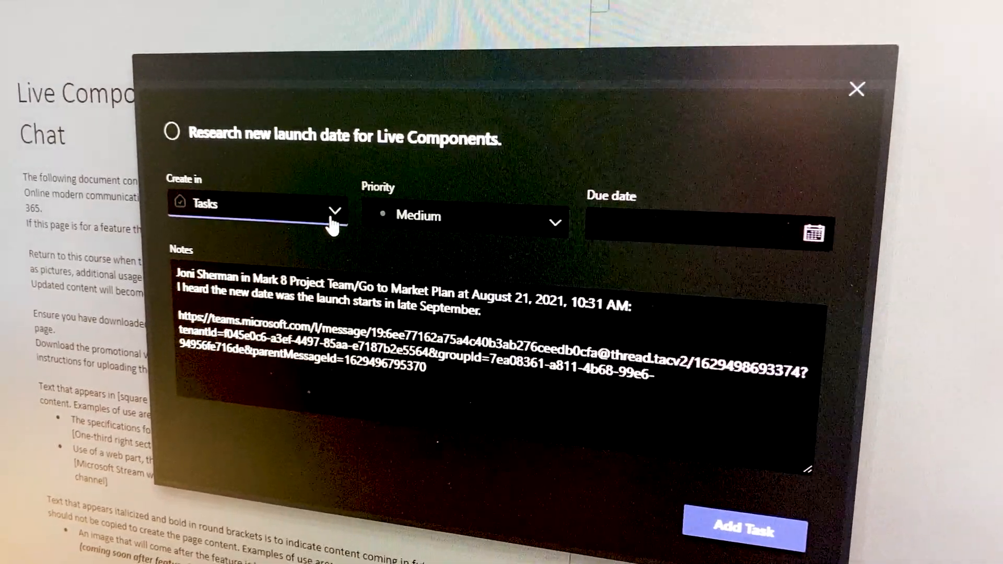
Create the task in the Mark 8 Project Plan's Change Management bucket, due Mon Aug 23 2021.
click(256, 211)
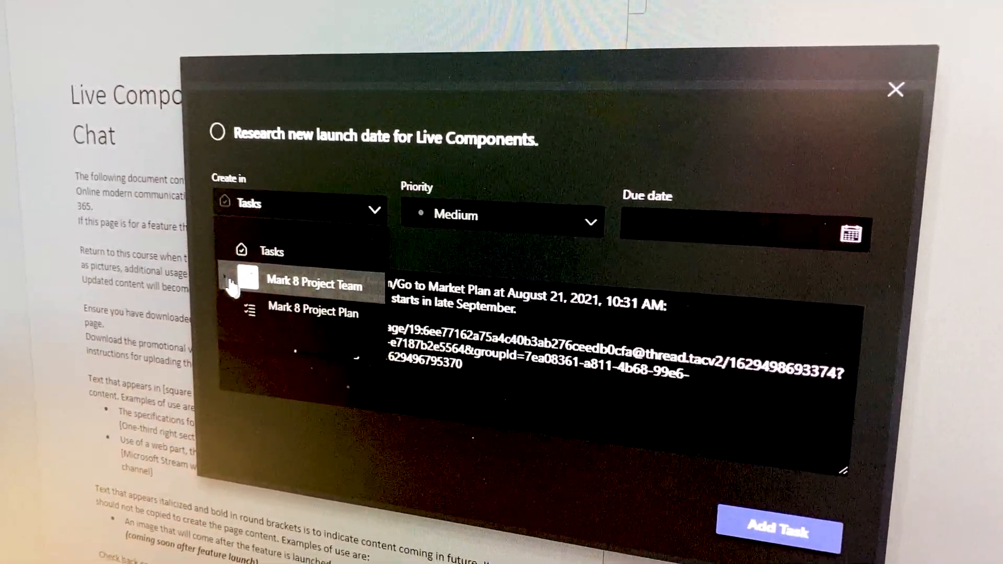
click(312, 311)
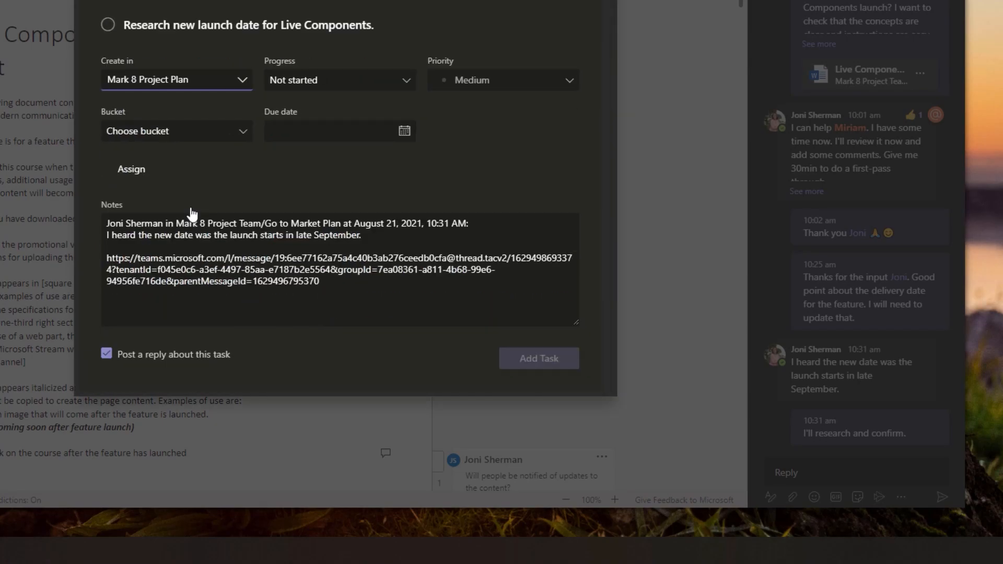
click(151, 131)
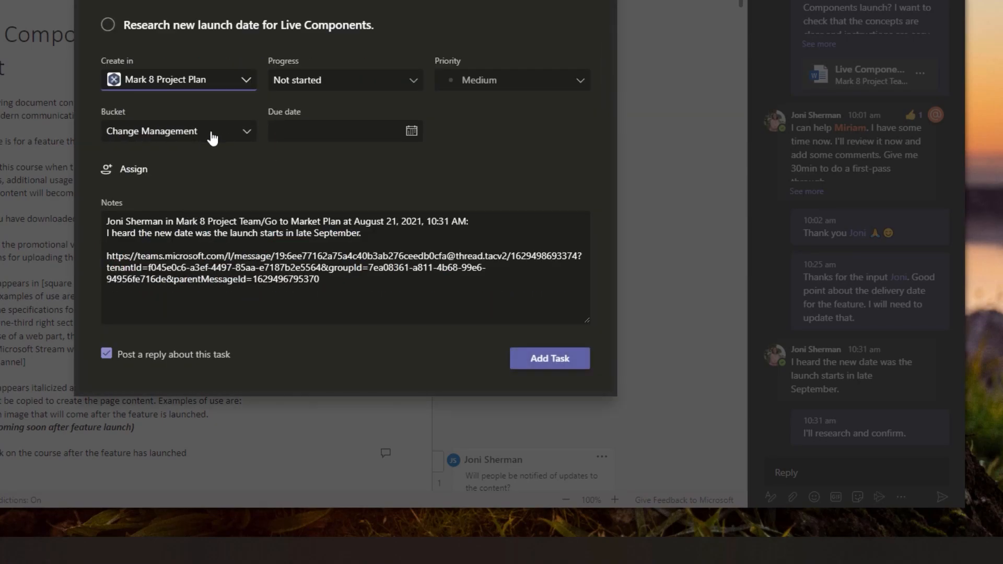
click(411, 130)
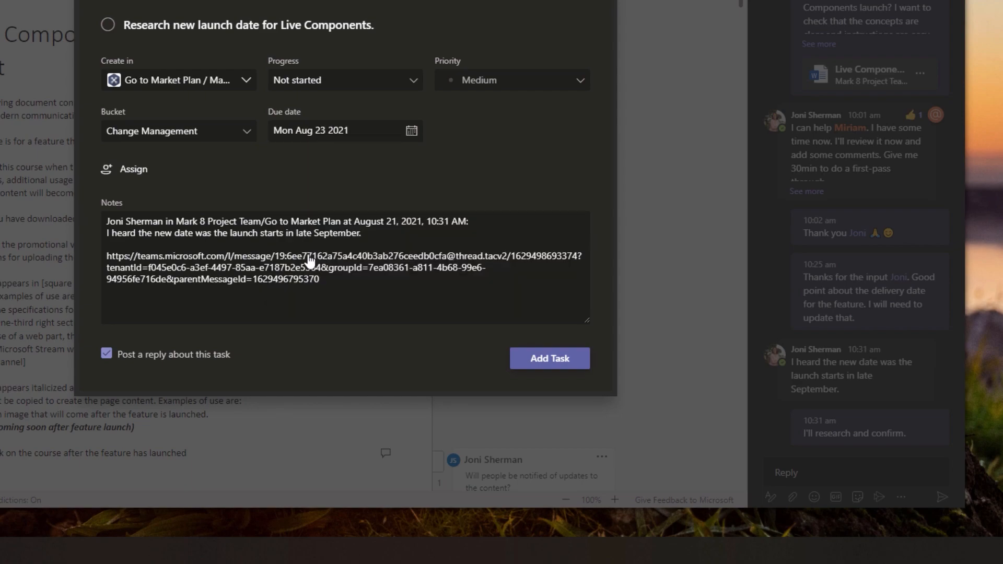
mouse_move(125, 170)
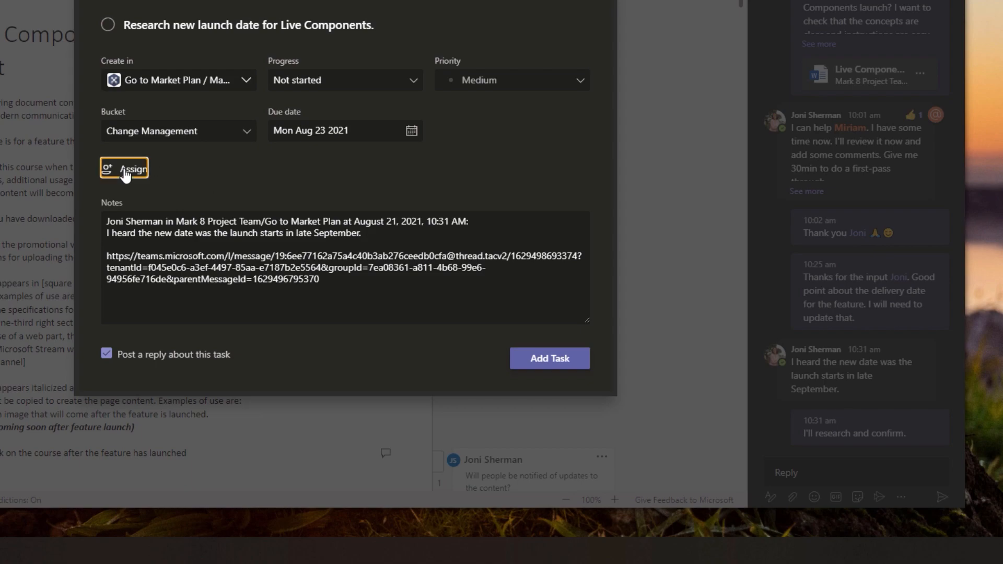
Assign the task to the team member matching 'miri' and add it to the plan.
click(123, 168)
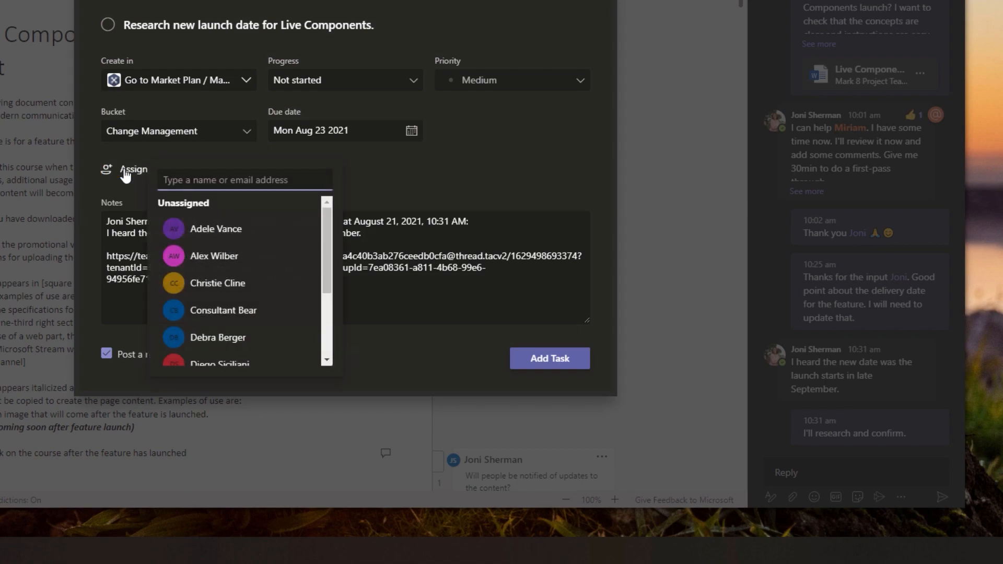
text(miri)
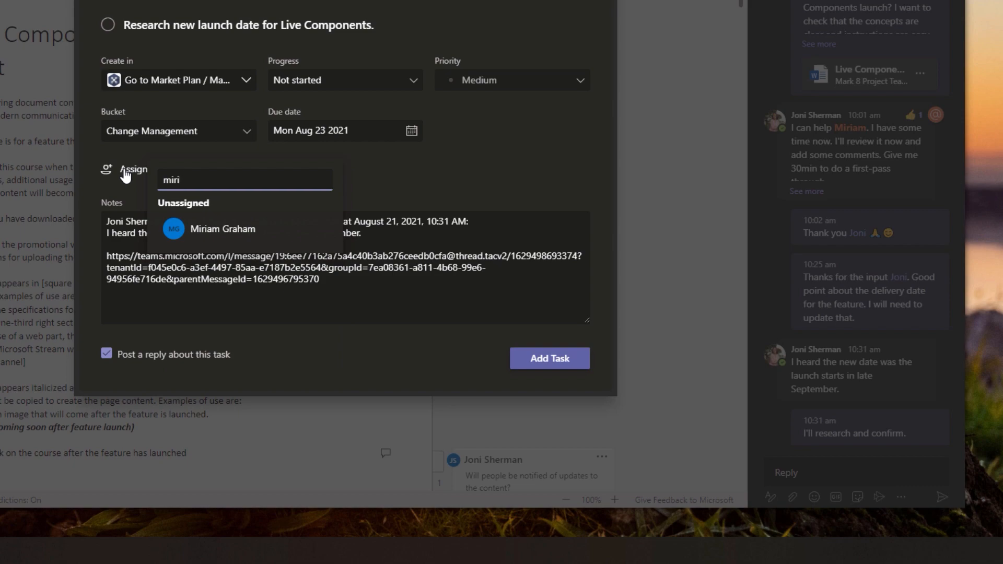
click(222, 229)
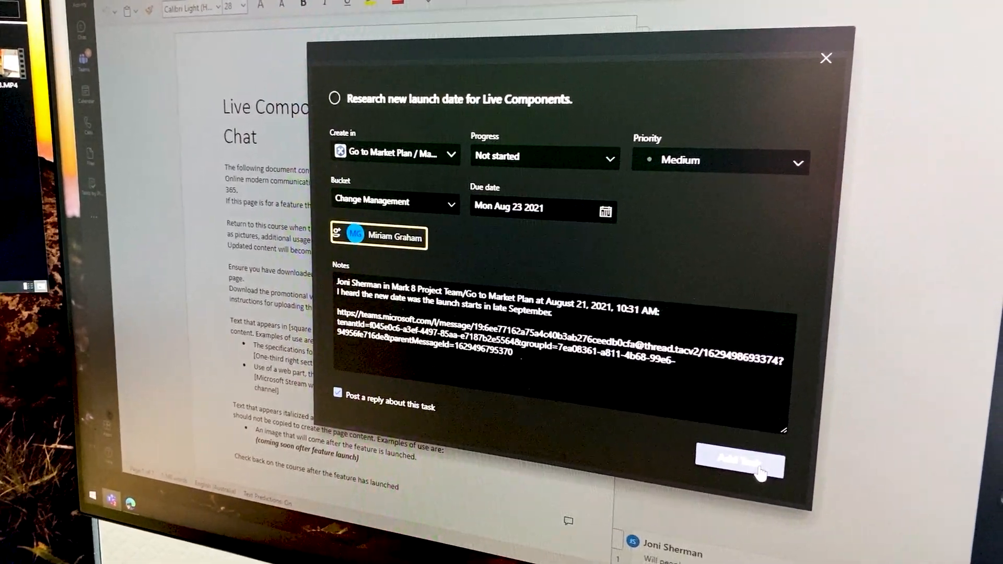
click(739, 461)
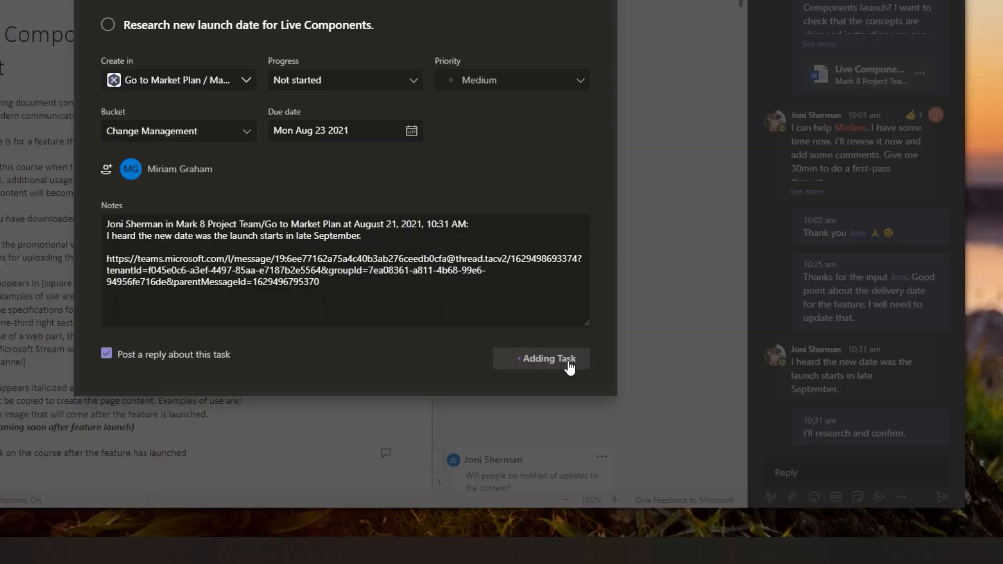
click(549, 359)
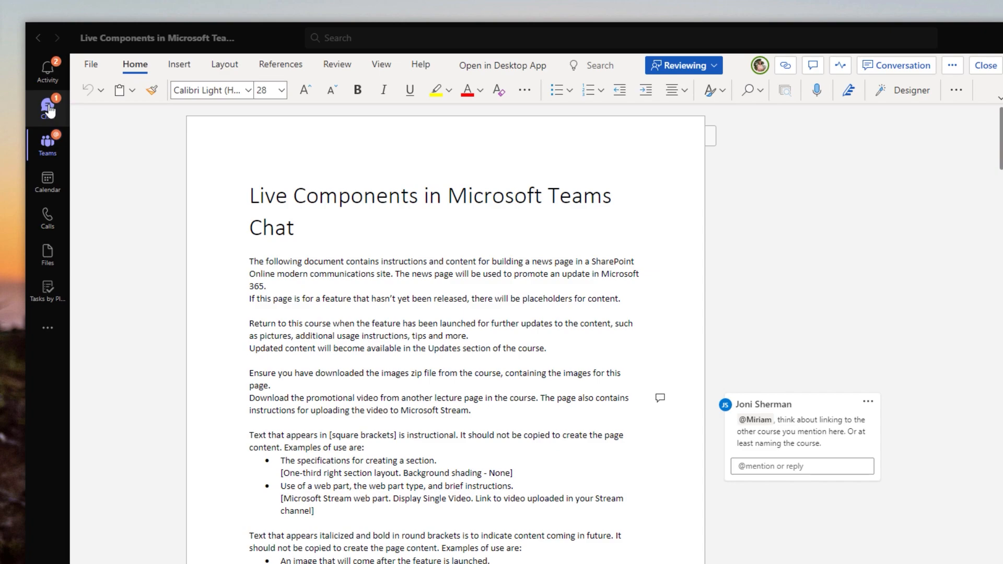
Reply in the chat that I'm reviewing a doc and will get back later.
click(47, 107)
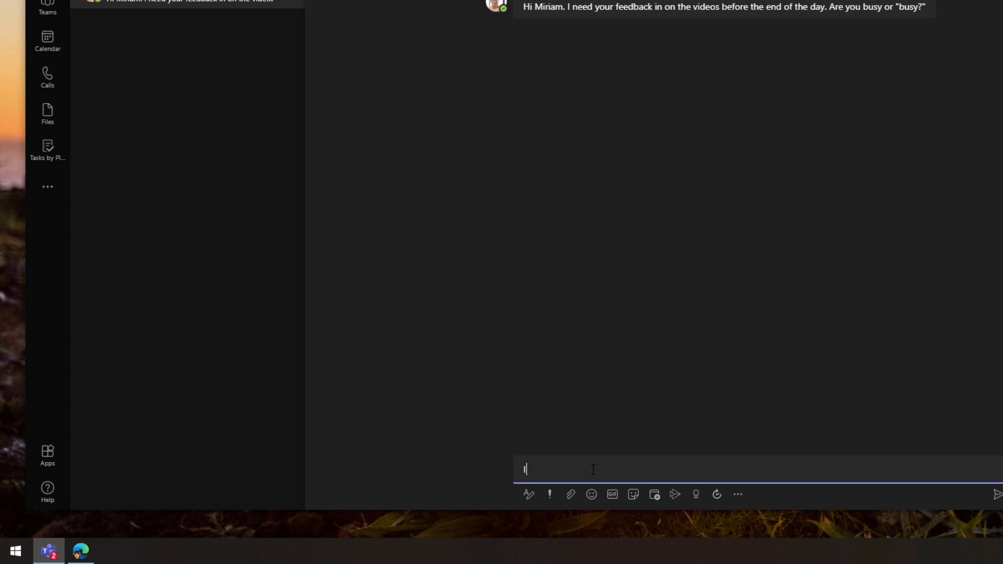
text('m)
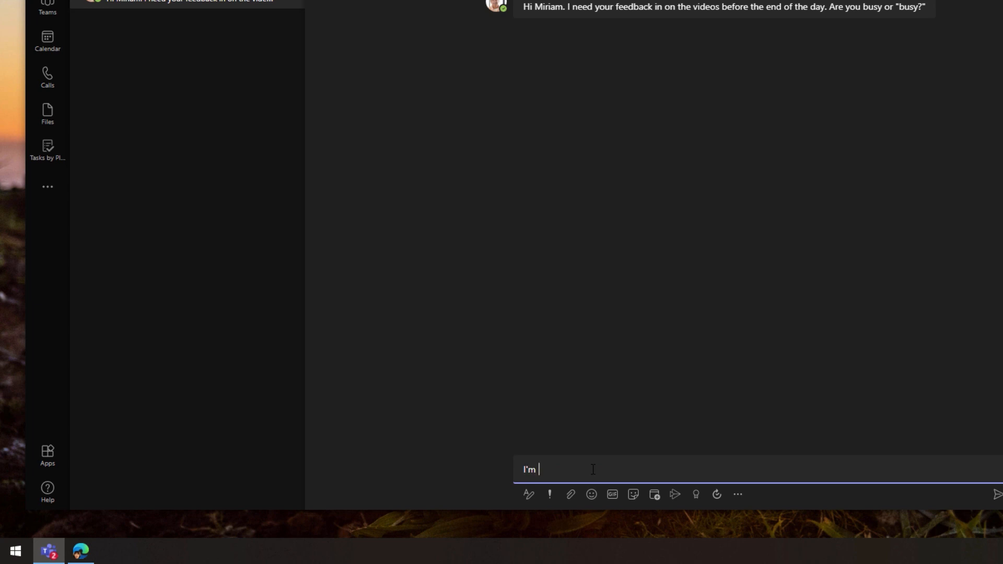
text(reviewing a d)
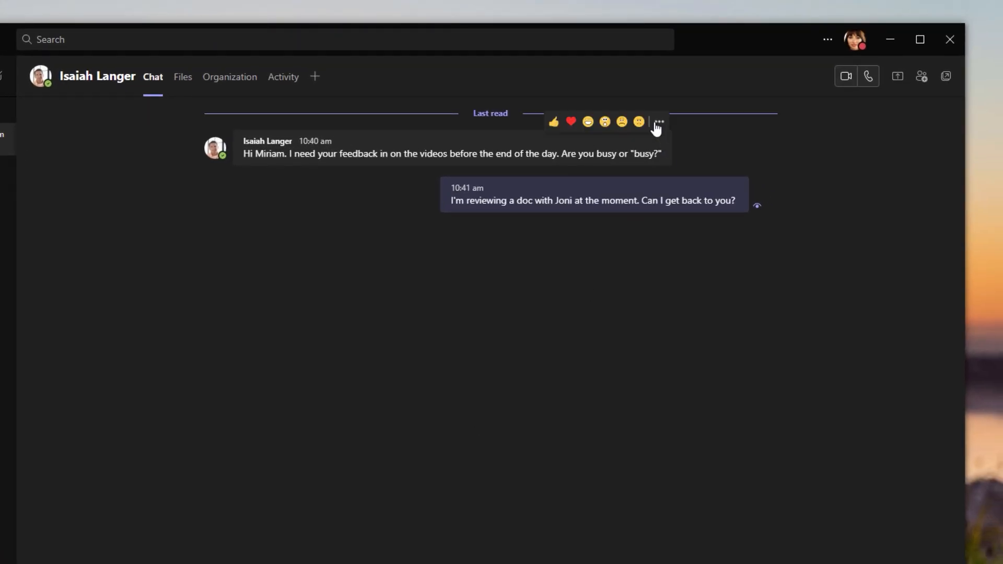
click(657, 122)
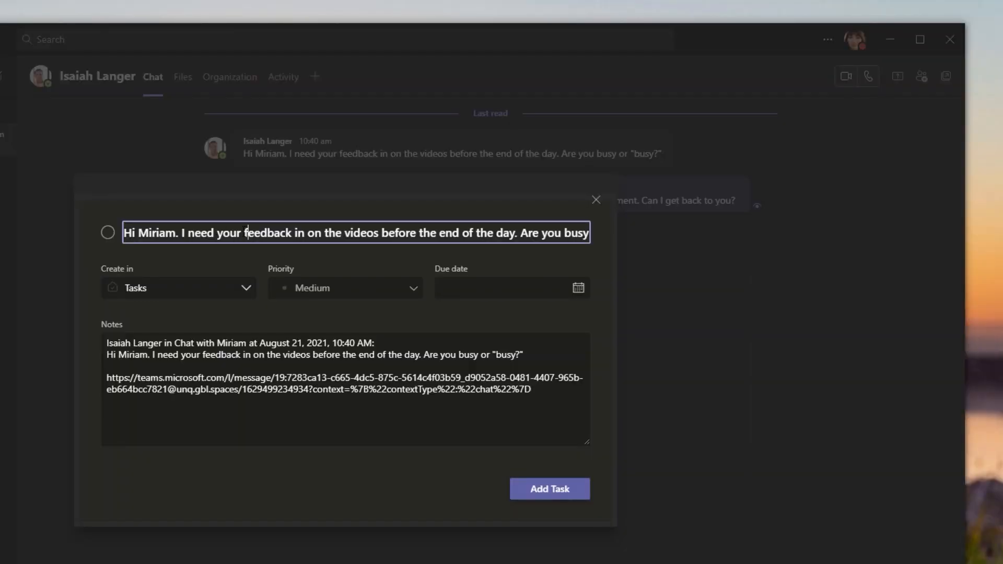
Add the 'Feedback in on the videos' task as Important, due Sat Aug 21 2021.
text(Feedback in on the videos before the end of the day.)
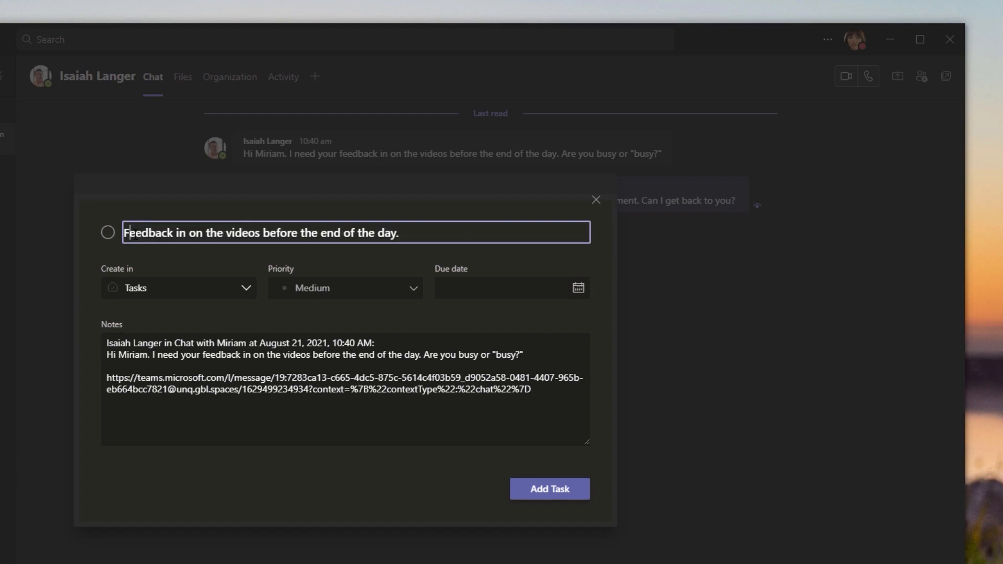
click(345, 288)
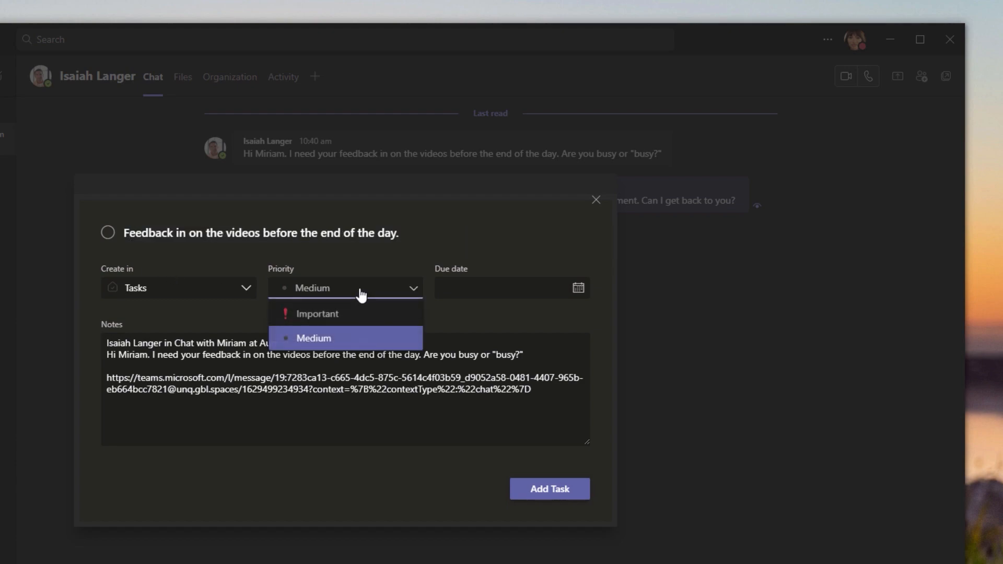
click(317, 313)
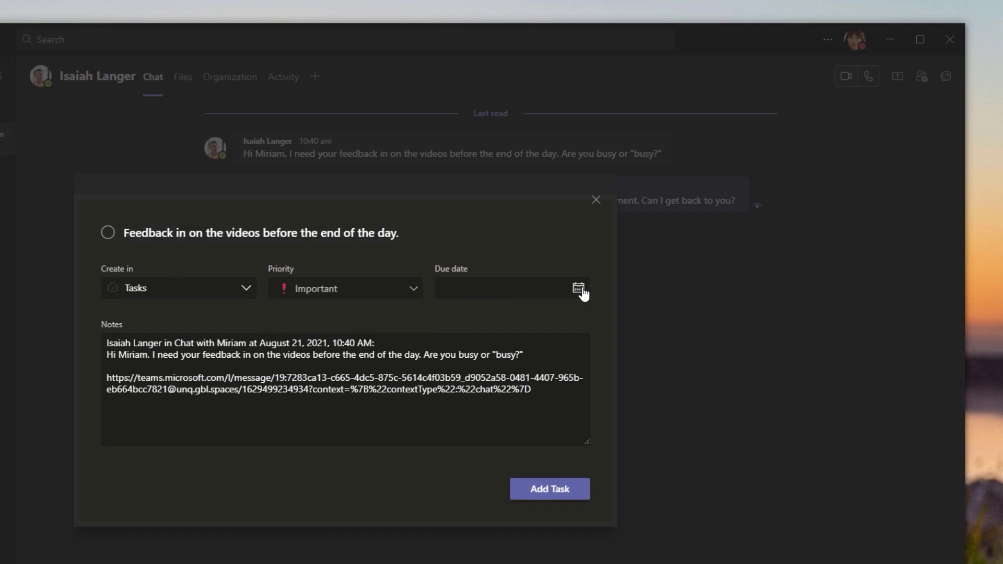
click(578, 289)
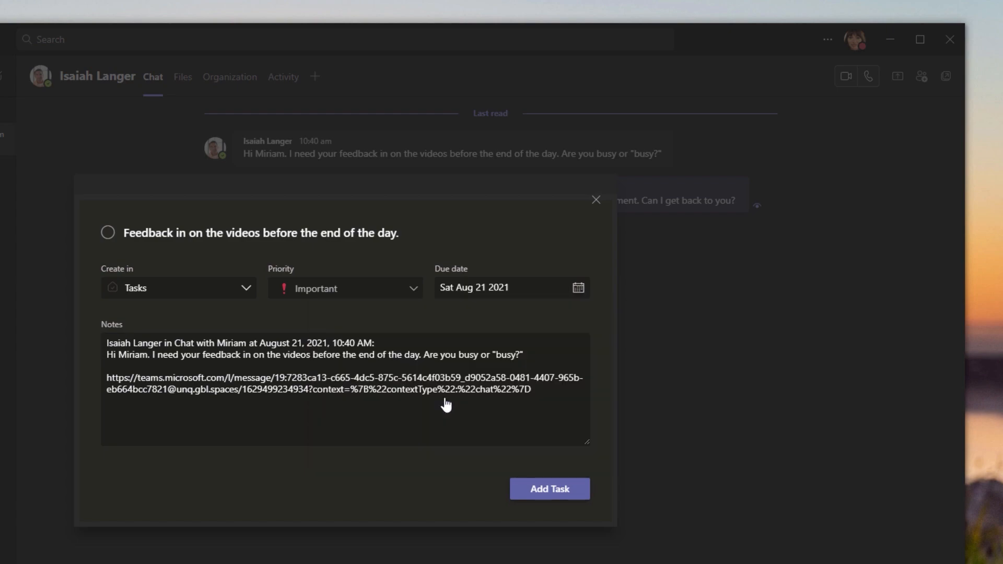
mouse_move(548, 488)
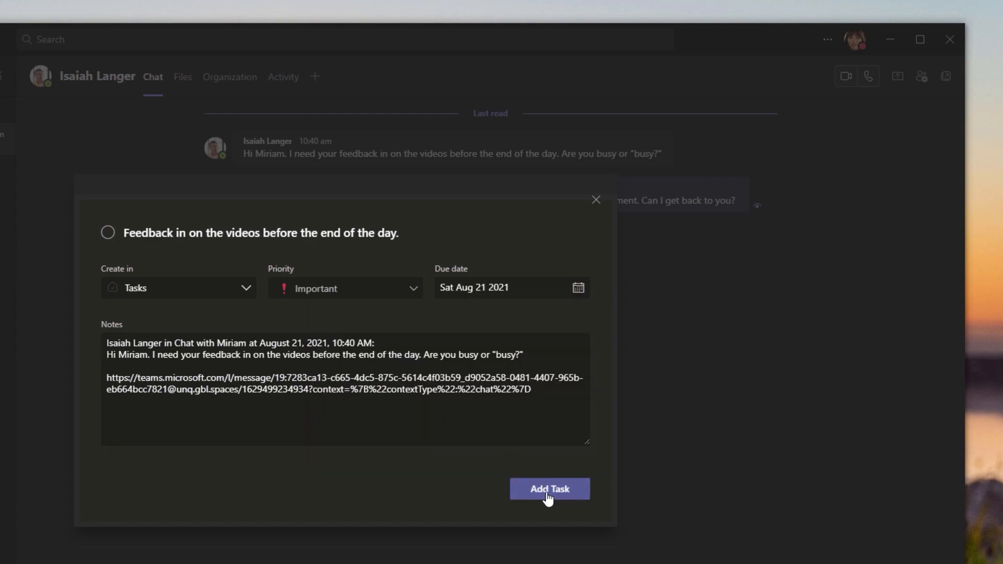
click(549, 489)
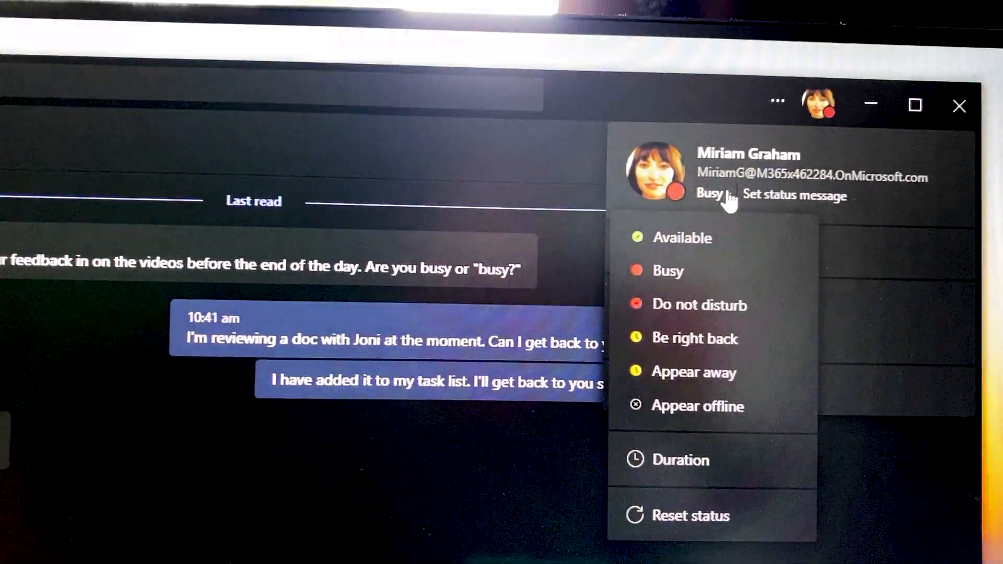
Set availability to Do not disturb, resetting after 1 Hour.
click(681, 460)
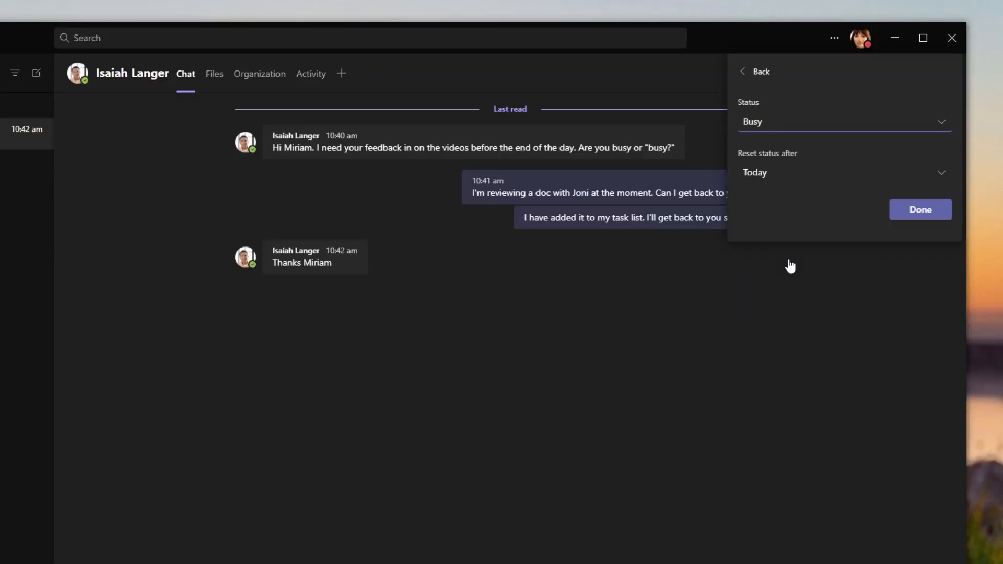
click(843, 122)
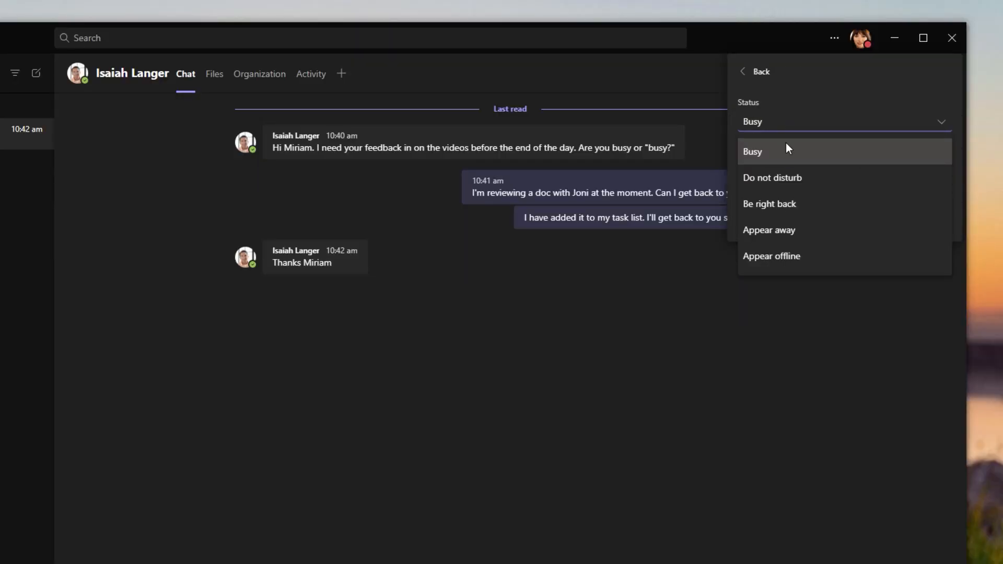
click(772, 178)
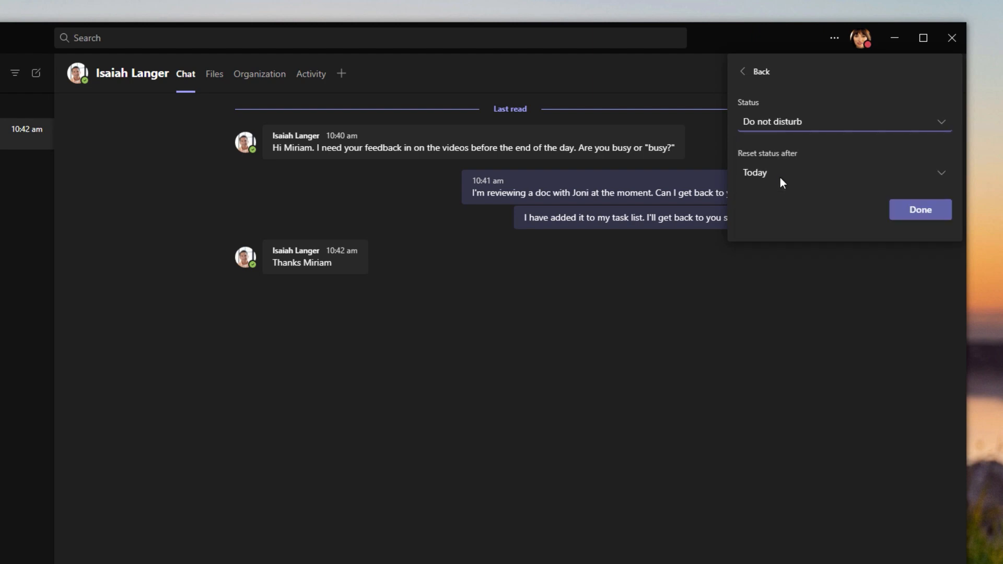
click(843, 173)
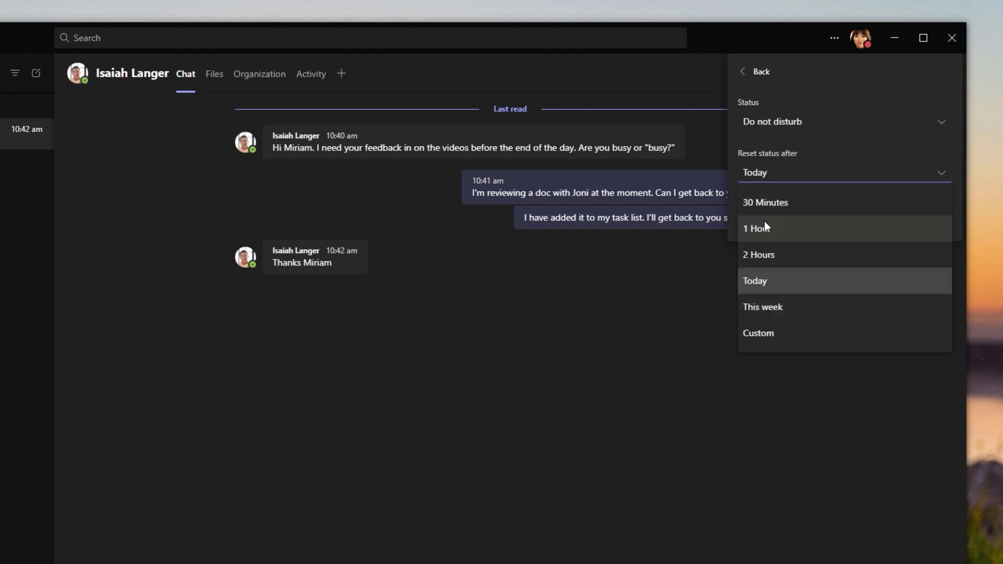
click(757, 228)
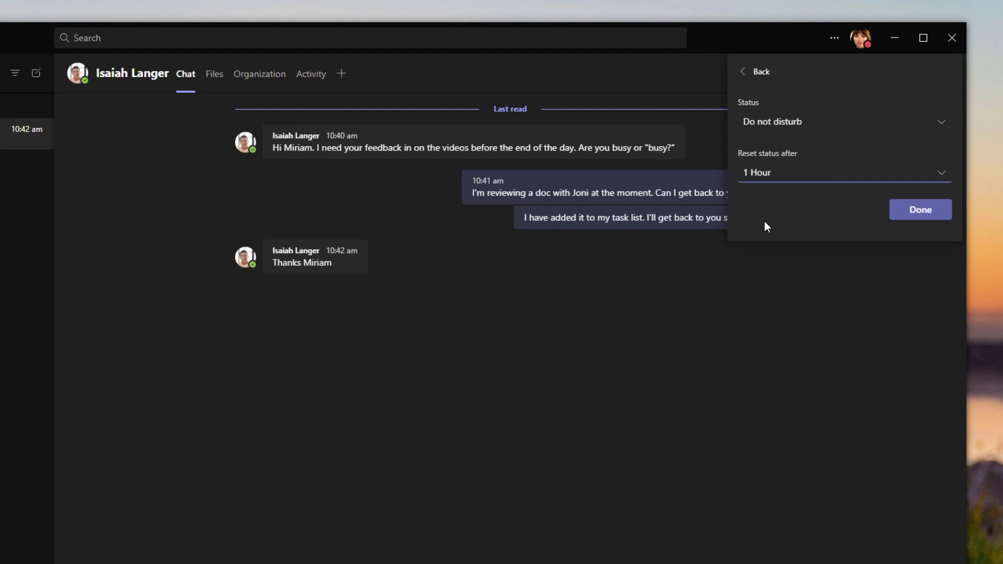
mouse_move(920, 210)
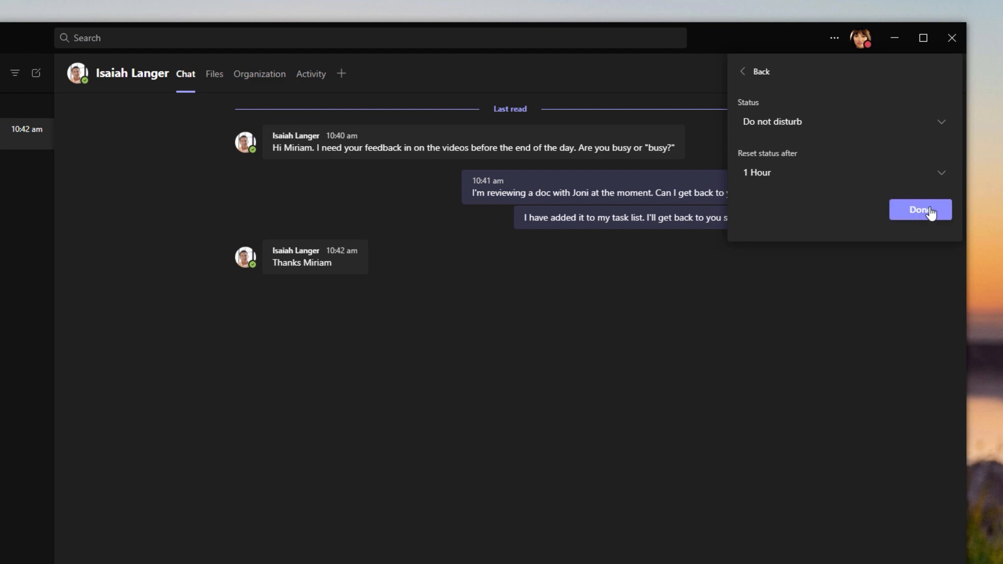
click(920, 209)
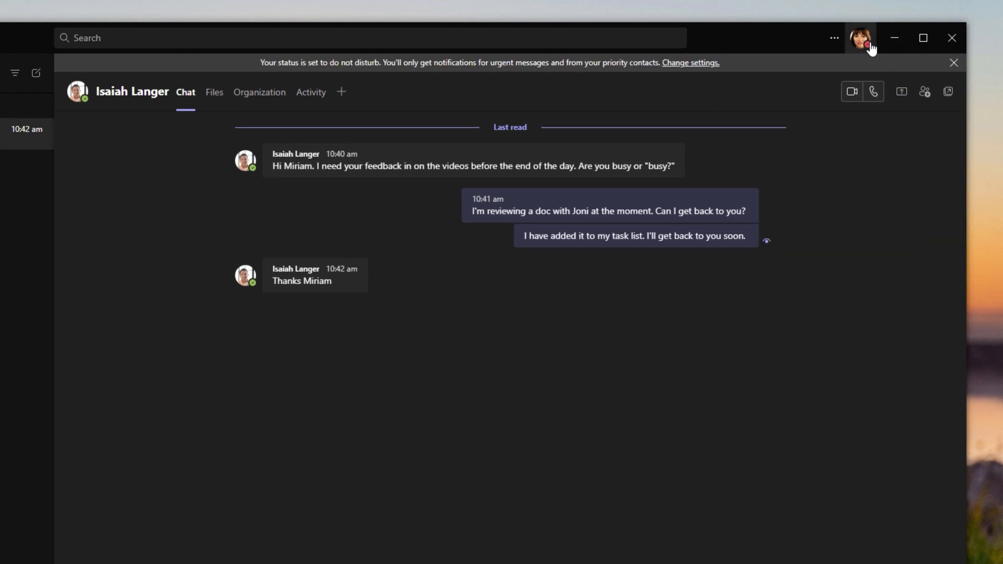
Save a status message starting 'Reviewing an urg...' from the profile menu.
click(860, 38)
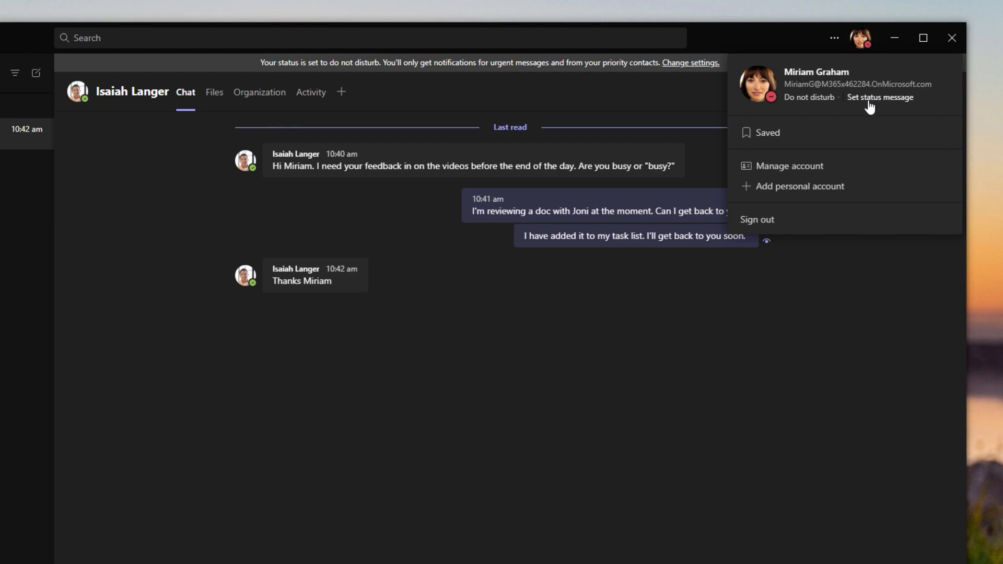
click(880, 96)
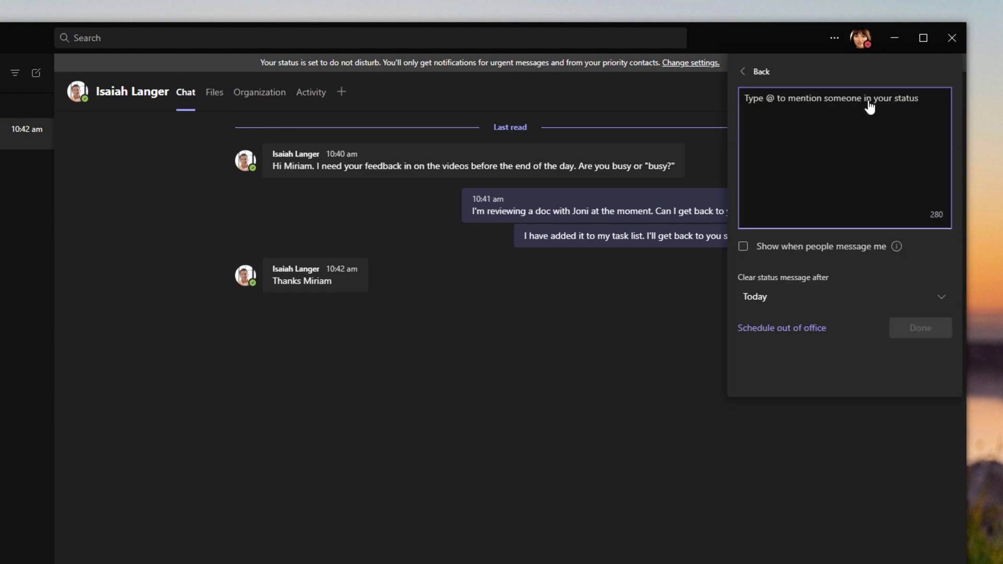
text(Reviewing)
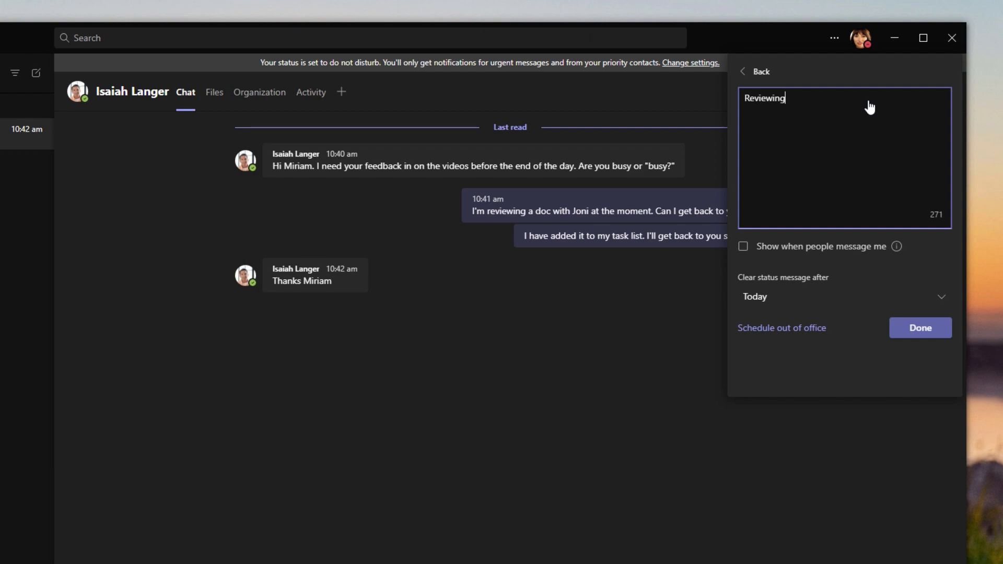
text(an urg)
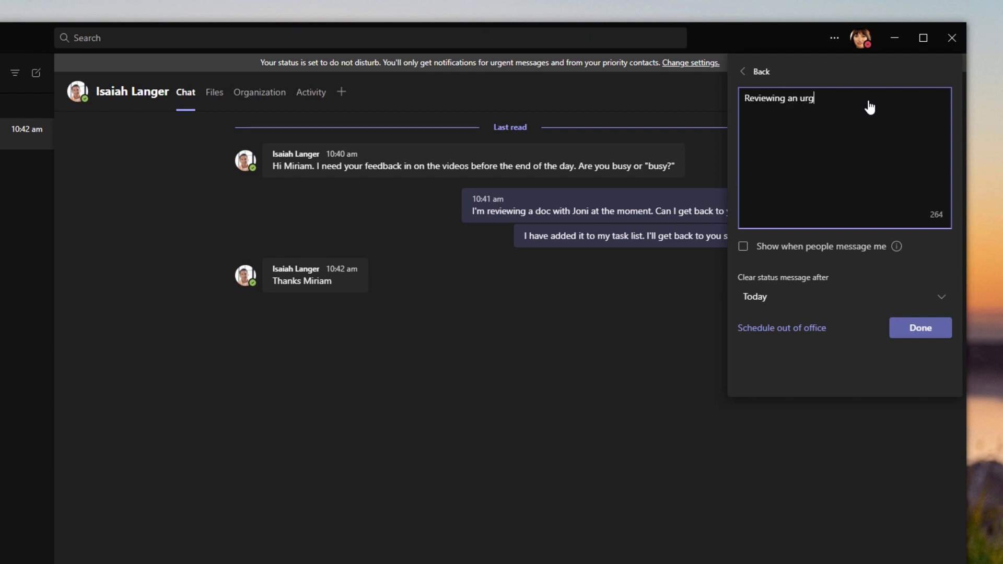
click(919, 327)
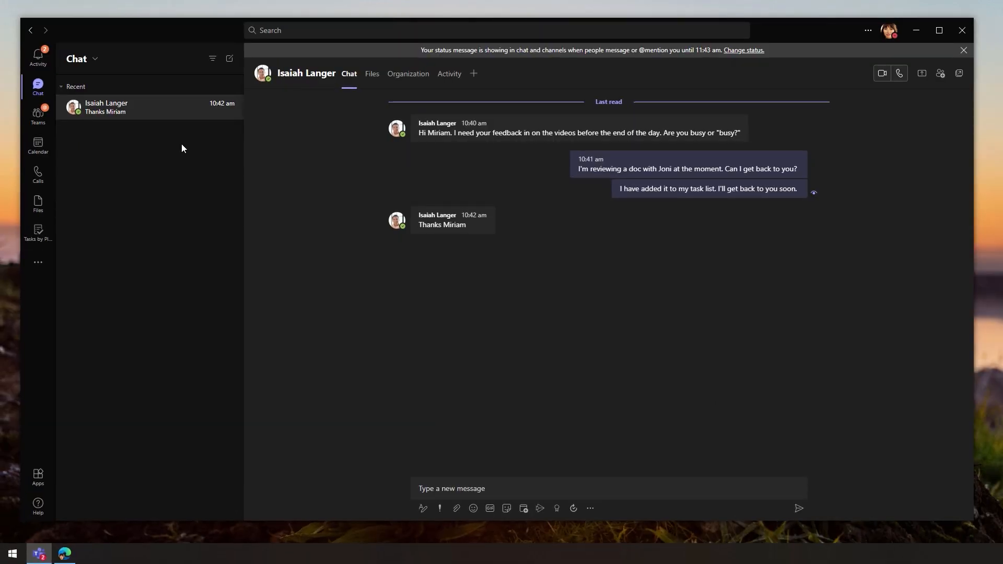
Show the tasks Assigned to me in Tasks by Planner and To Do.
click(38, 114)
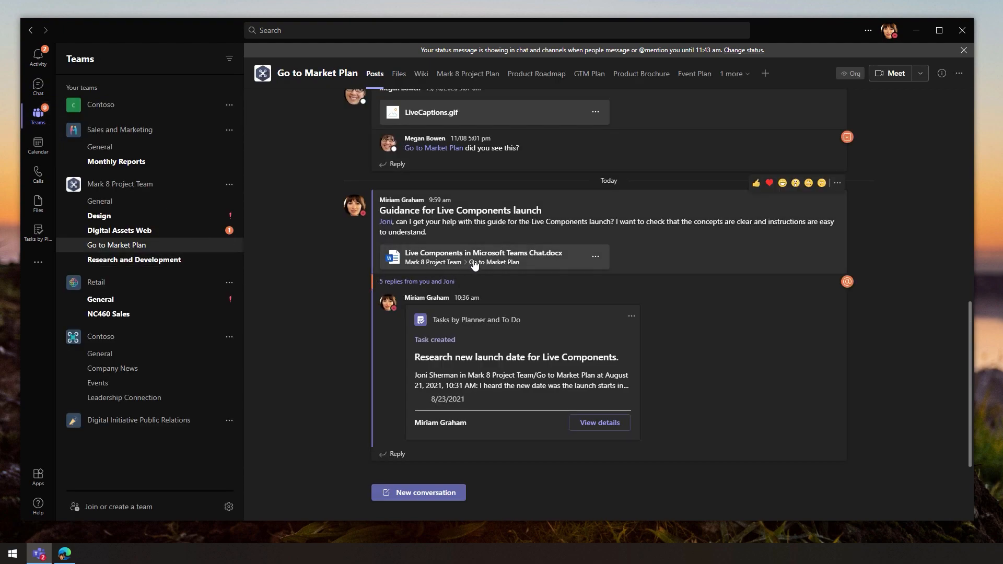
click(482, 252)
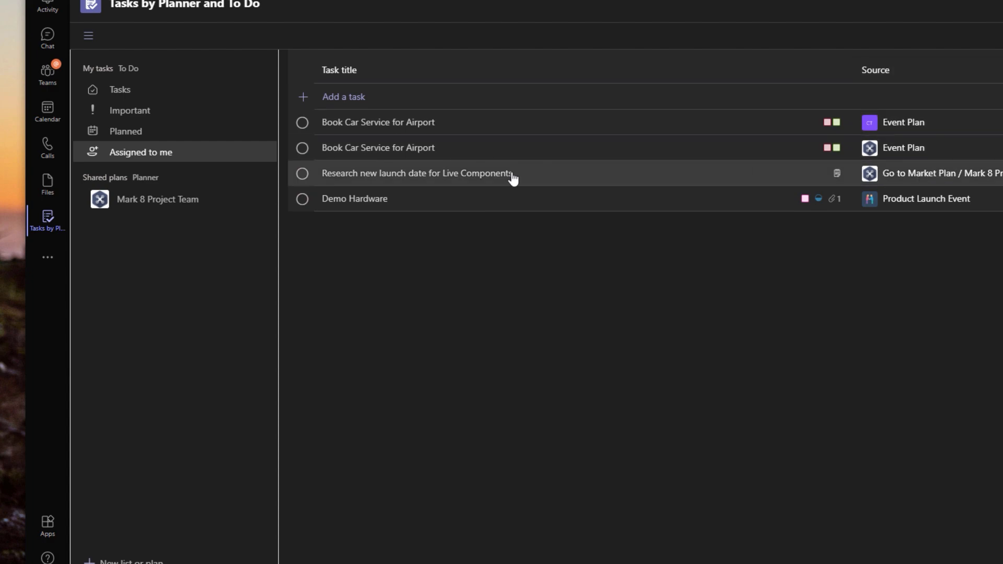
Post a comment on the Live Components research task noting the late Sept. date.
click(417, 173)
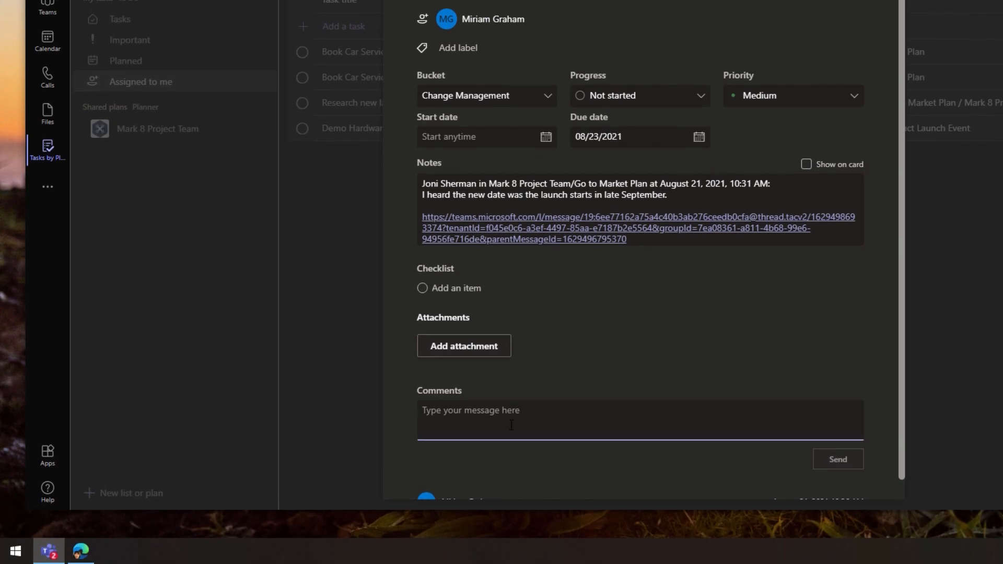
text(Date is late S)
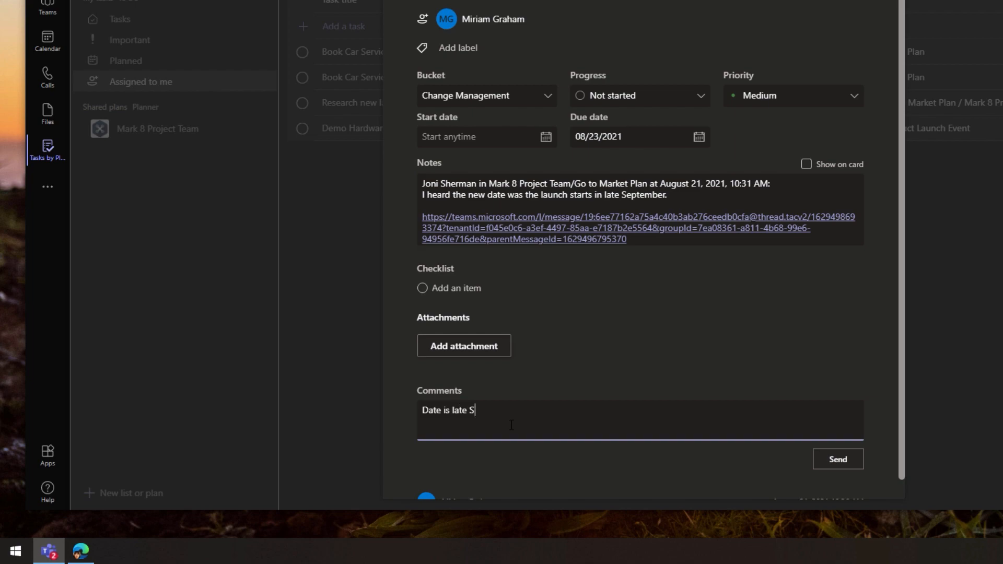
text(ept.)
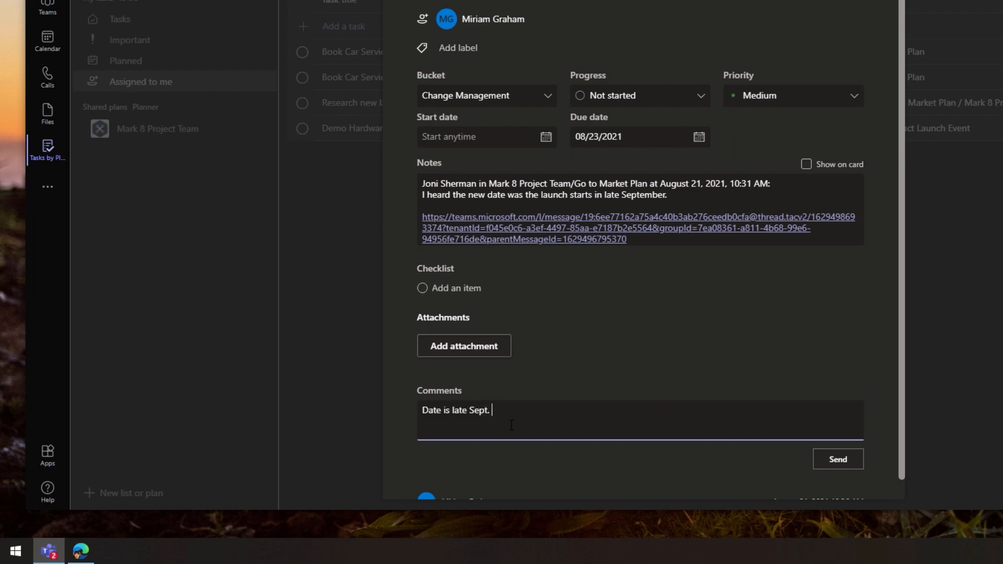
click(838, 460)
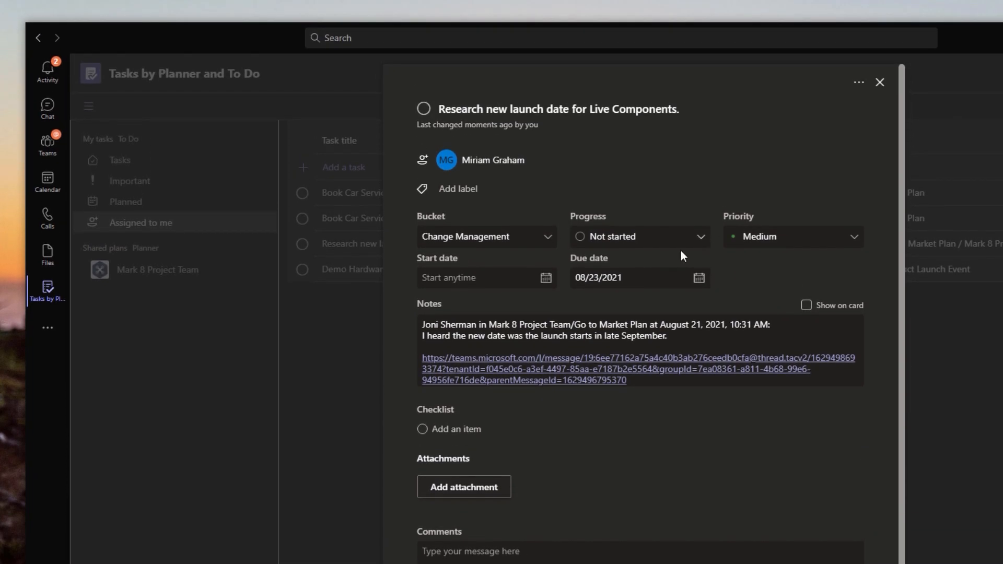
Mark the task's Progress as Completed and close its details.
click(638, 236)
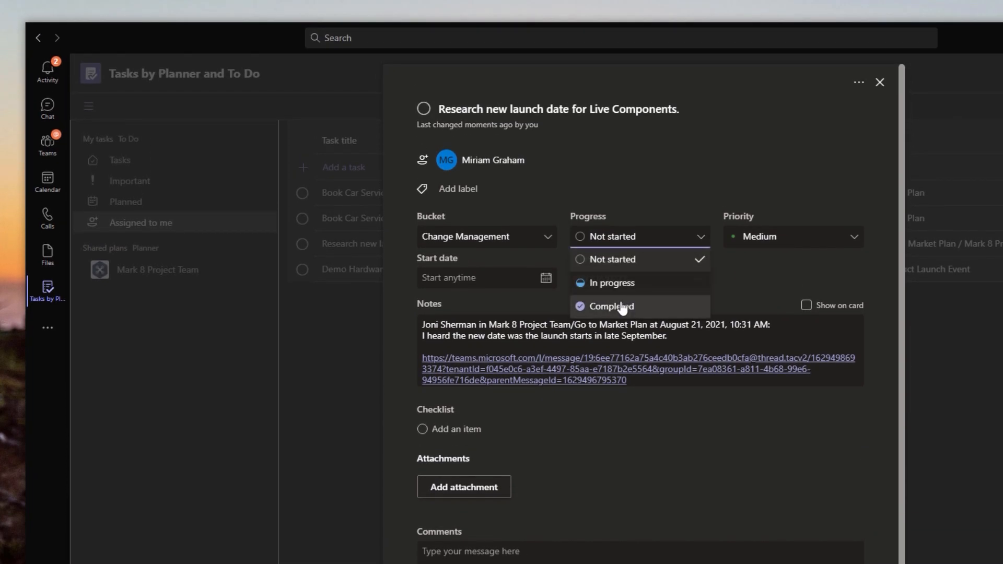
click(608, 306)
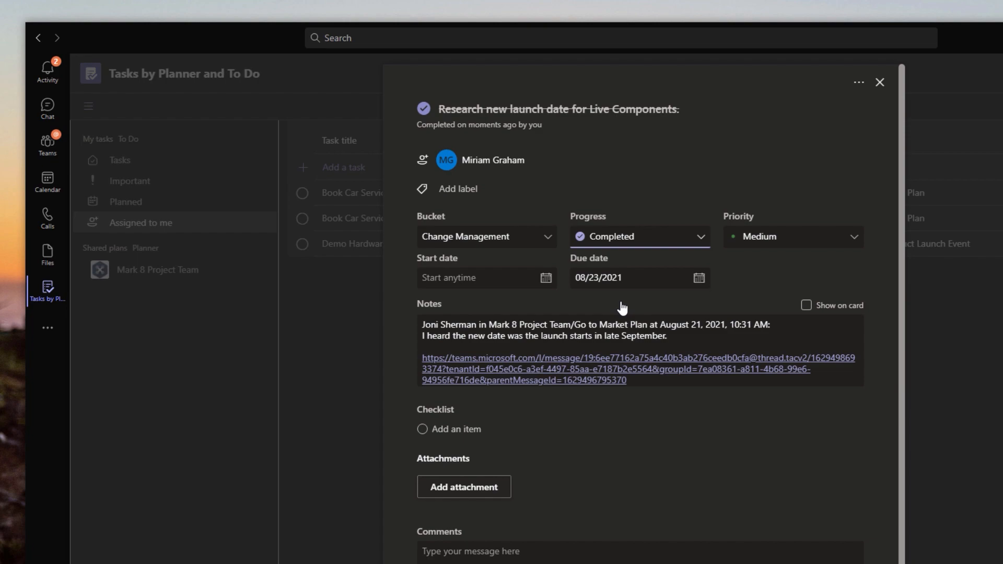
mouse_move(882, 87)
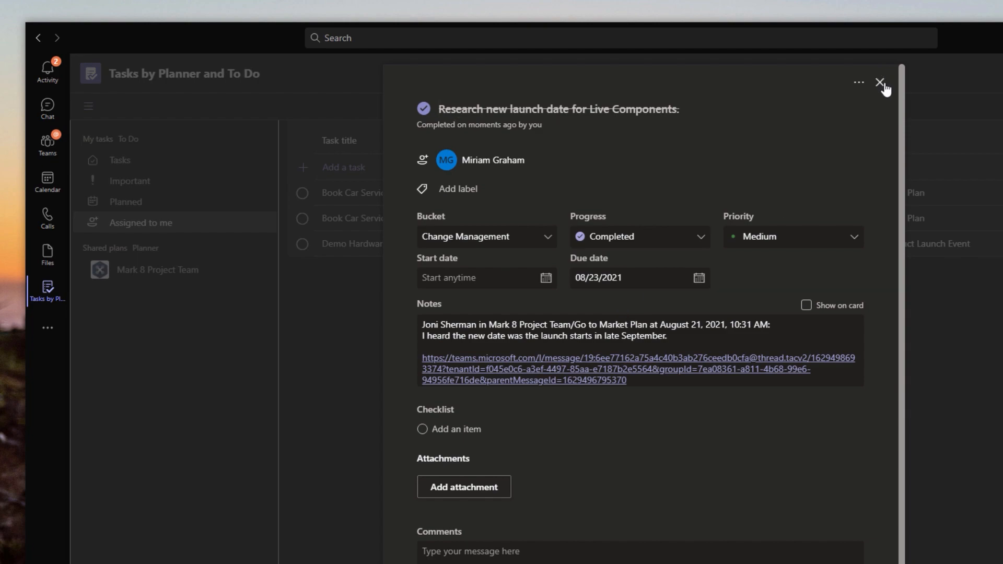
click(882, 84)
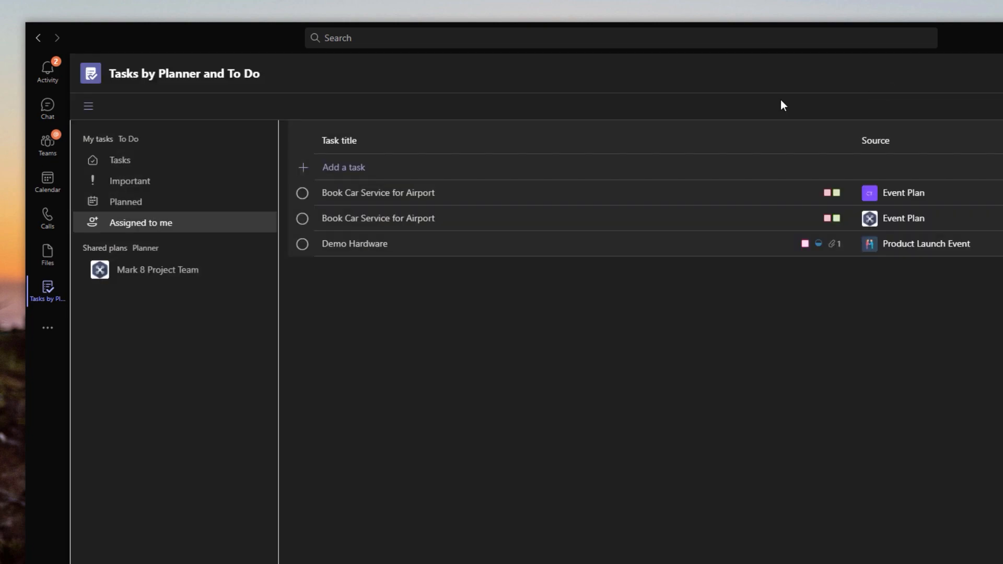
Show the personal task list and view the video feedback task's details (Important, due Aug 21).
click(120, 160)
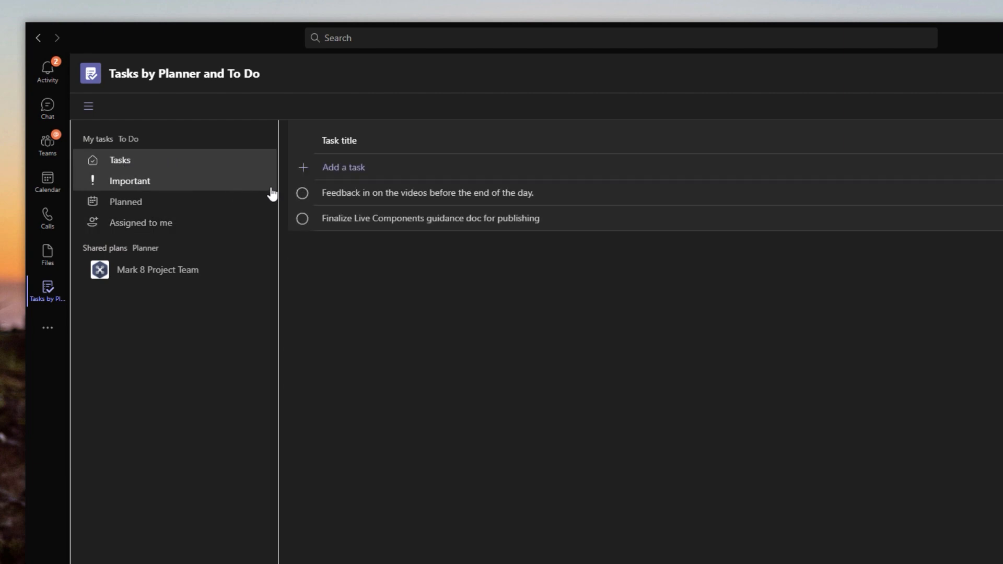
click(426, 192)
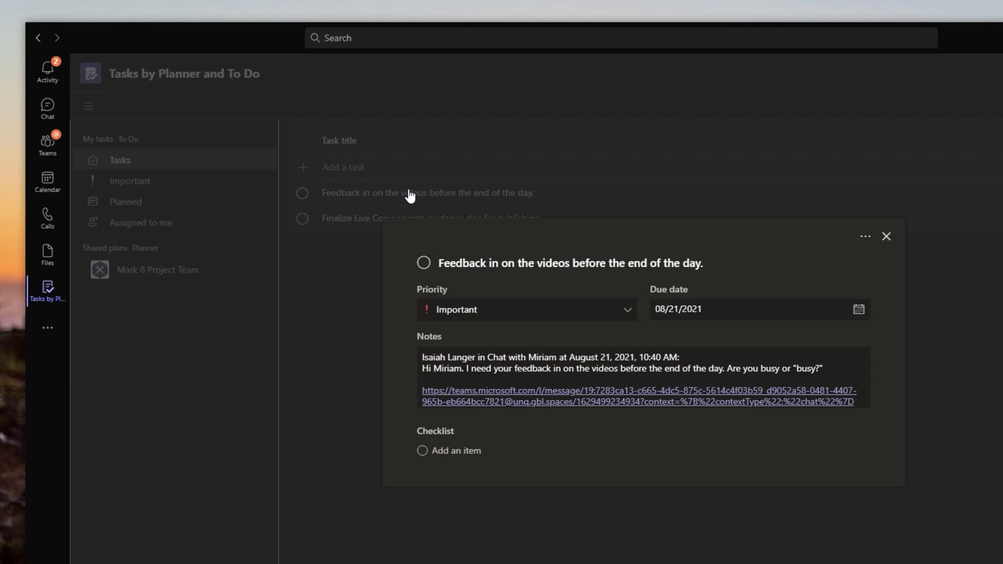
mouse_move(620, 408)
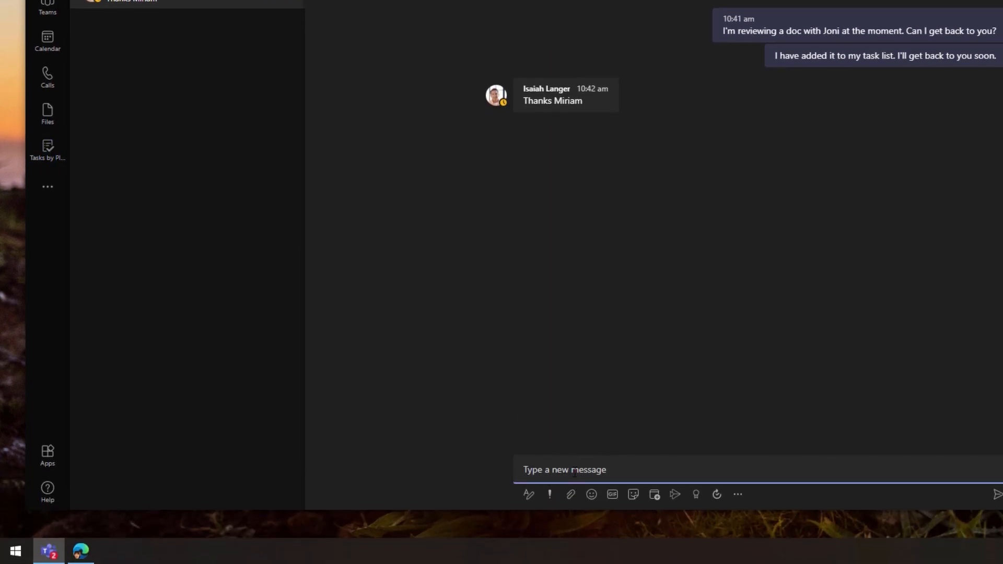
text(Ok)
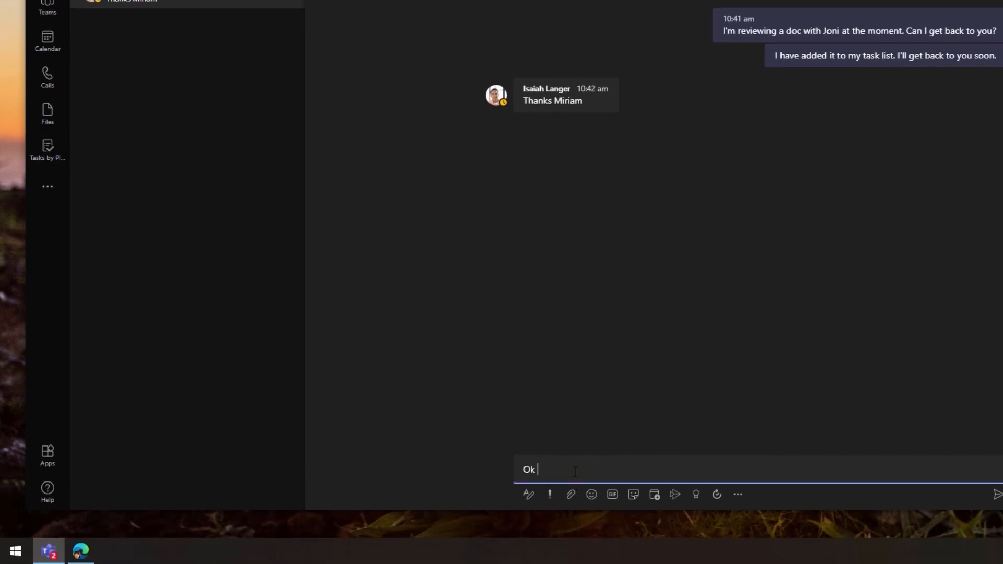
text(@is)
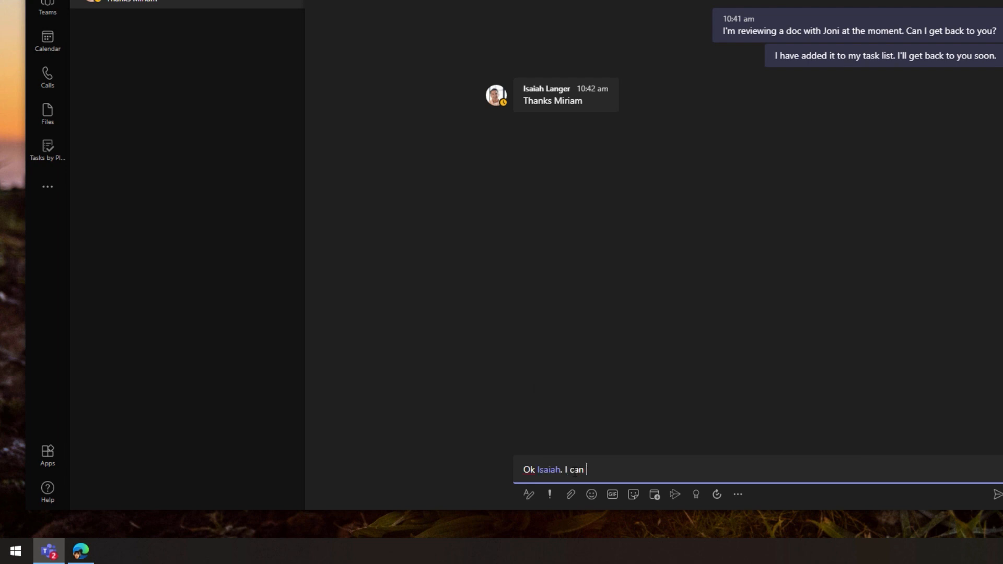
text(chat)
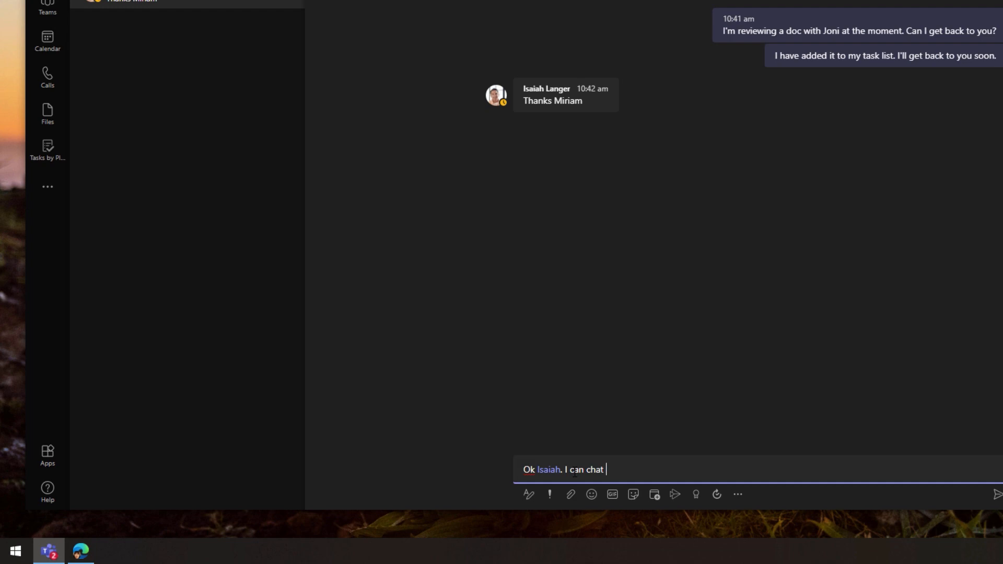